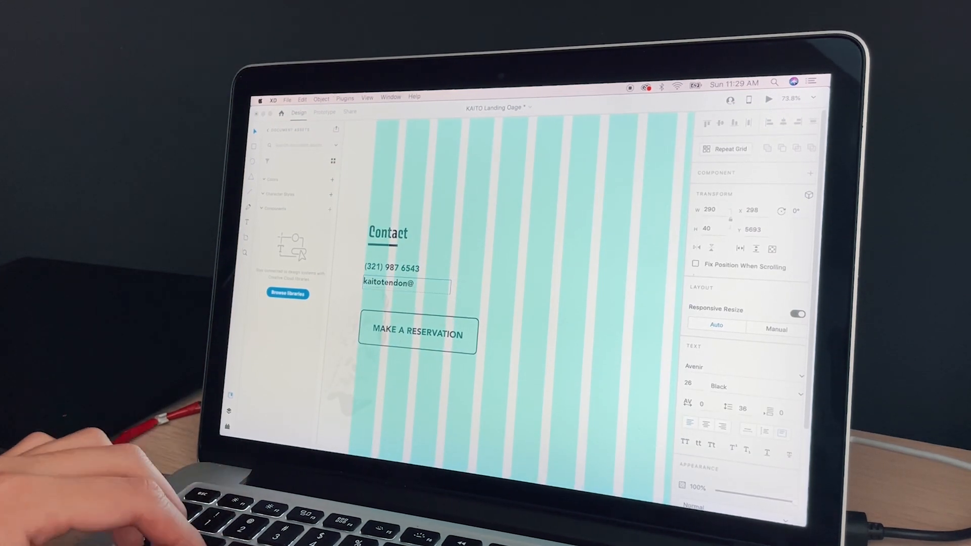
Step: Complete the contact email ending in 'email.com' and select the map image layer
text(email.com)
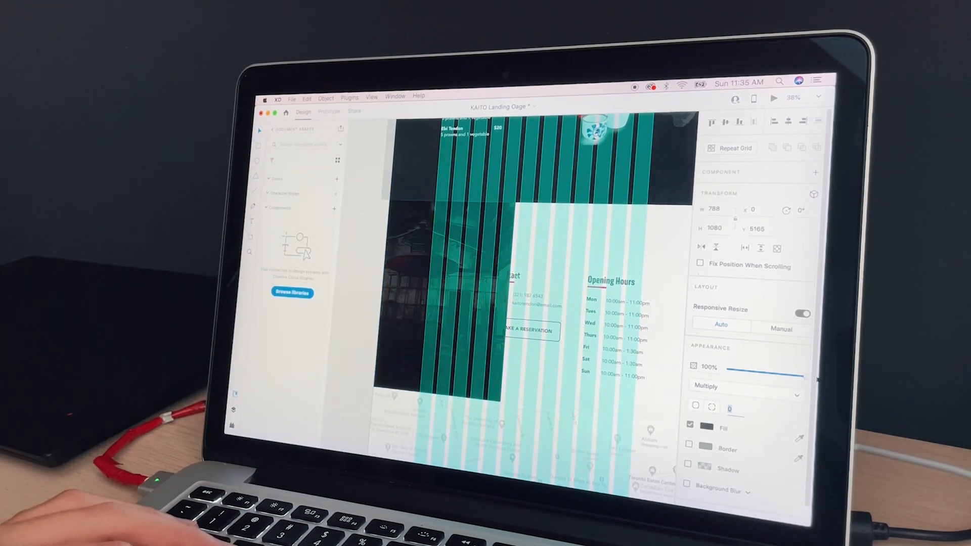
click(743, 386)
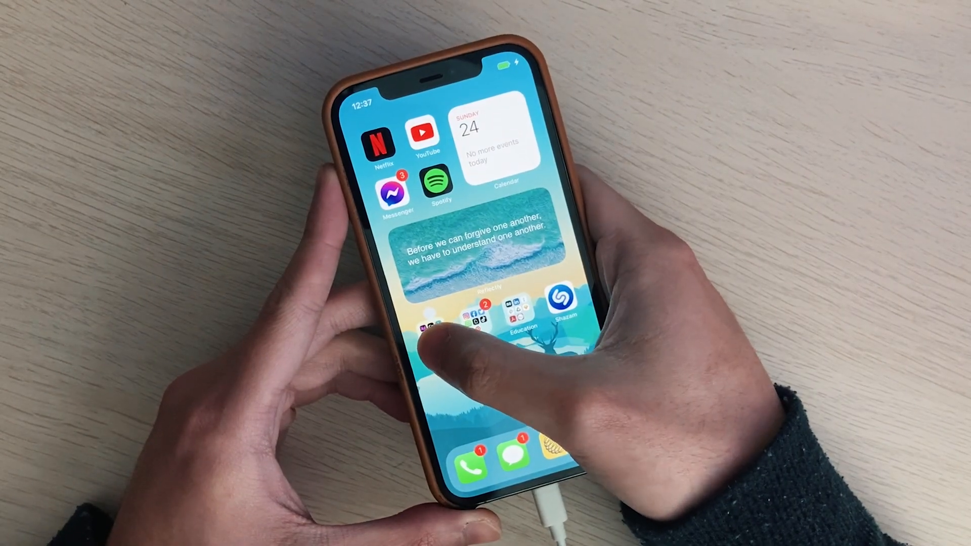
Step: Launch Adobe XD from the iPhone's Editing folder and scroll through the Appetizers and Bento Box screens
click(508, 322)
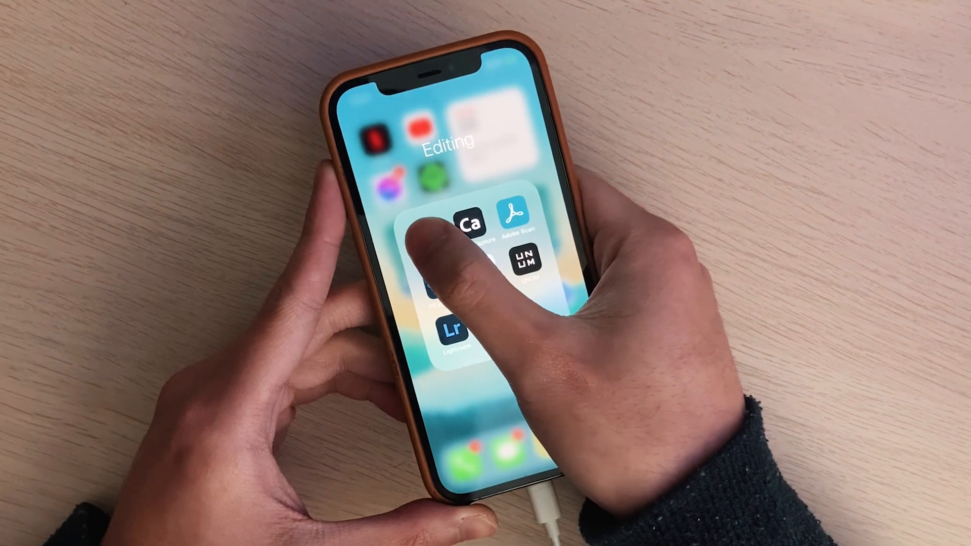
click(427, 248)
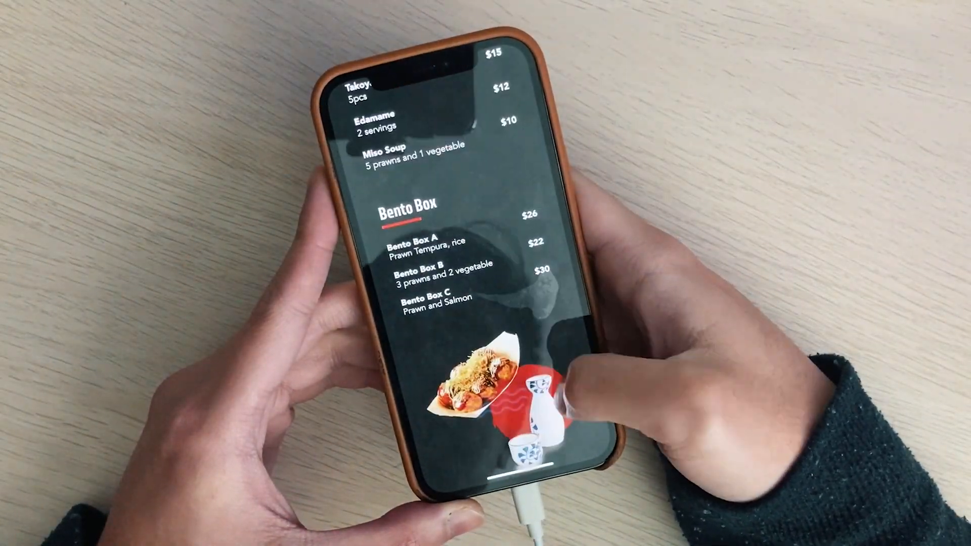
scroll(down, 3)
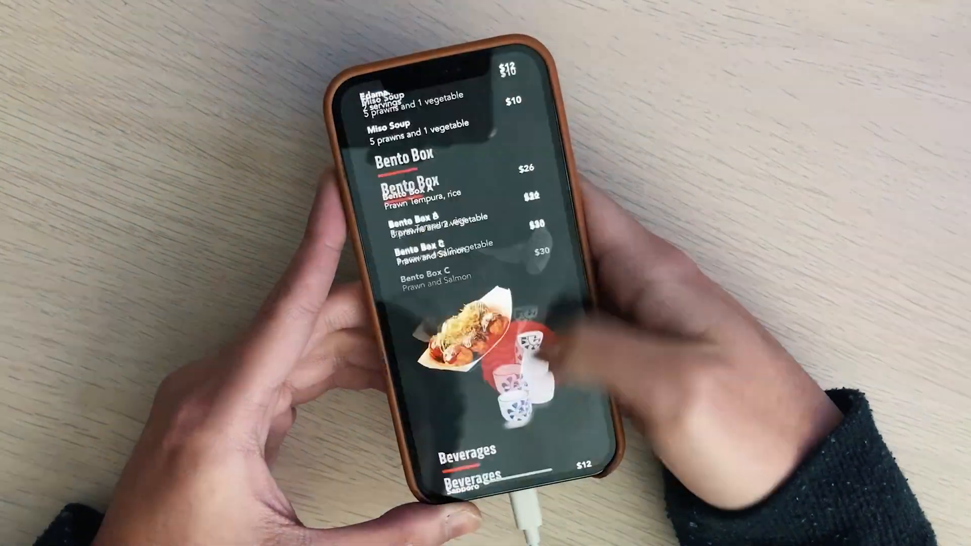
scroll(down, 3)
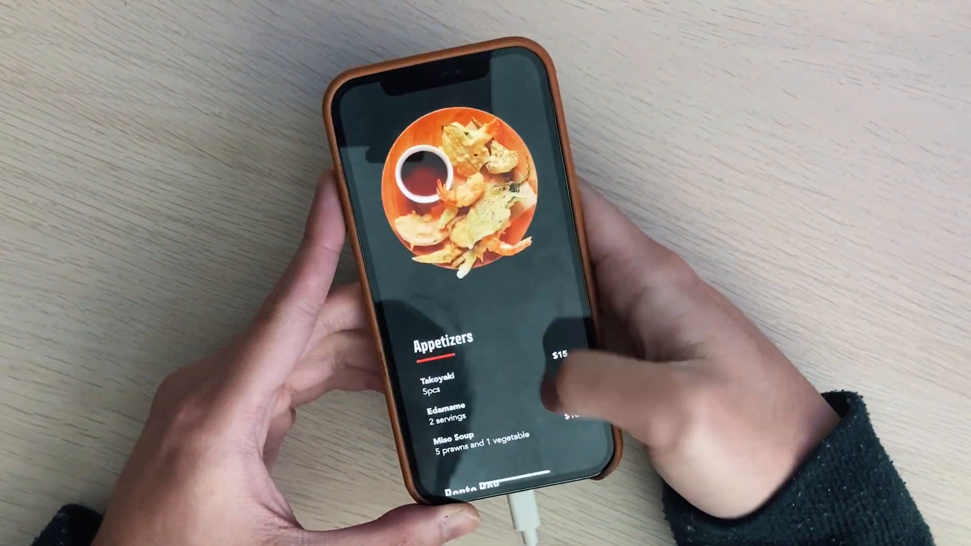